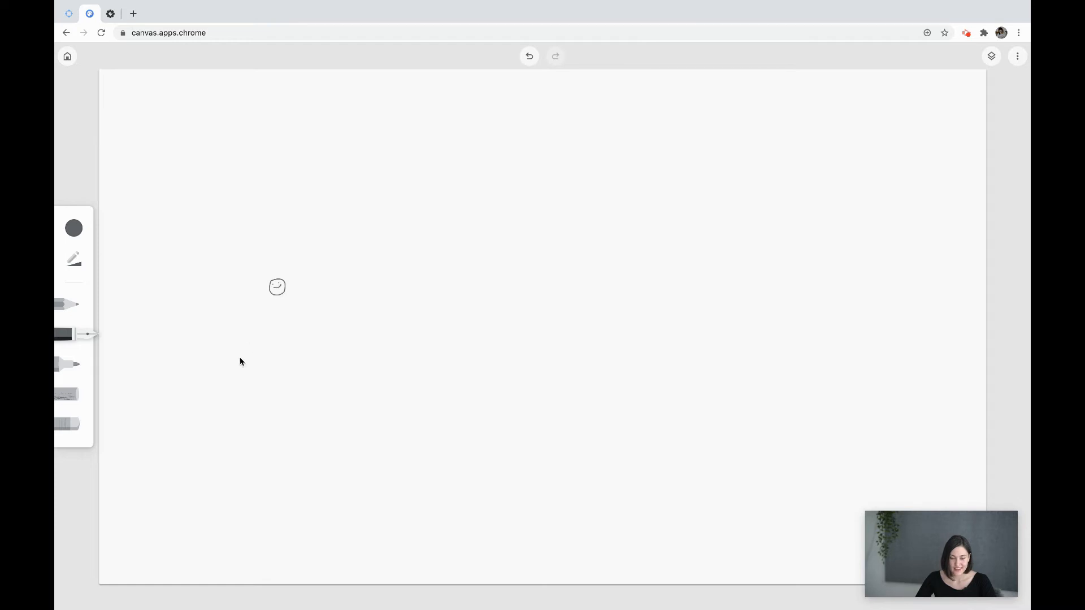
mouse_move(230, 312)
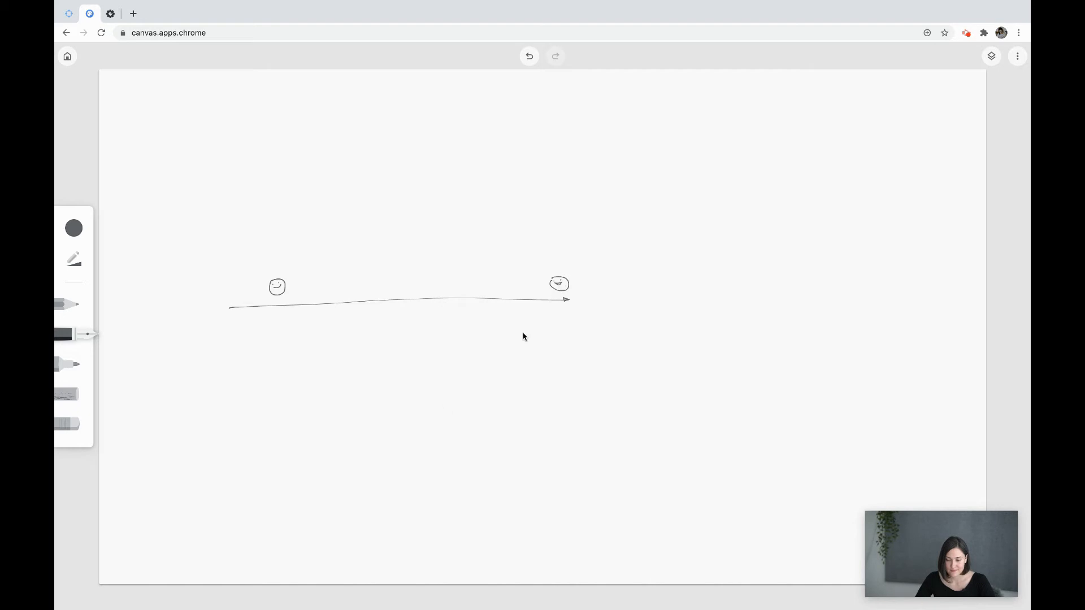
- Draw the axes, two faces and the short teal curve, then switch back to dark grey for the CONFIDENCE label
click(73, 227)
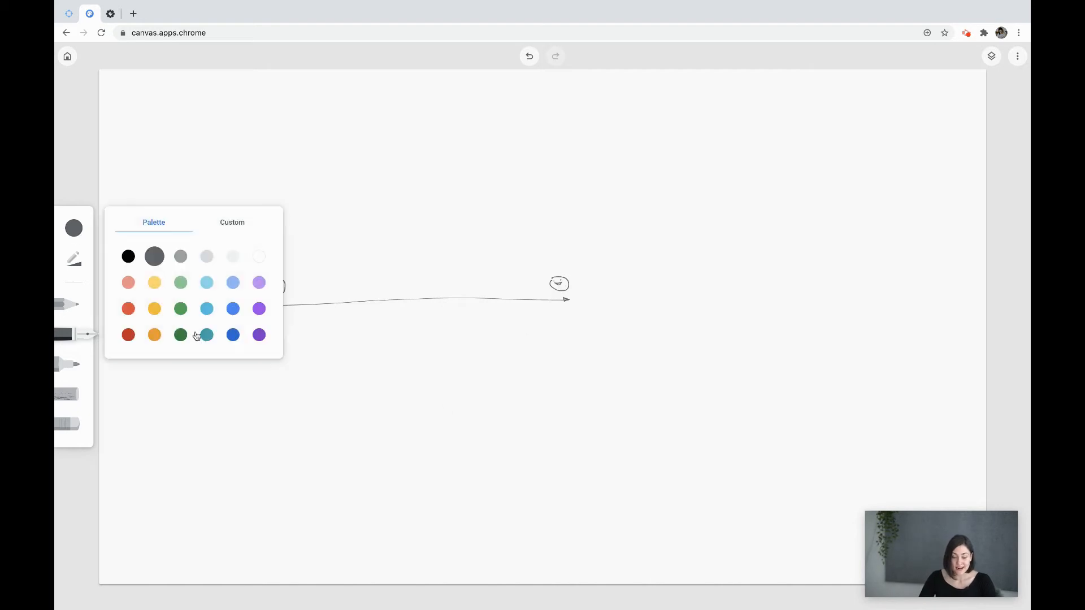
click(206, 334)
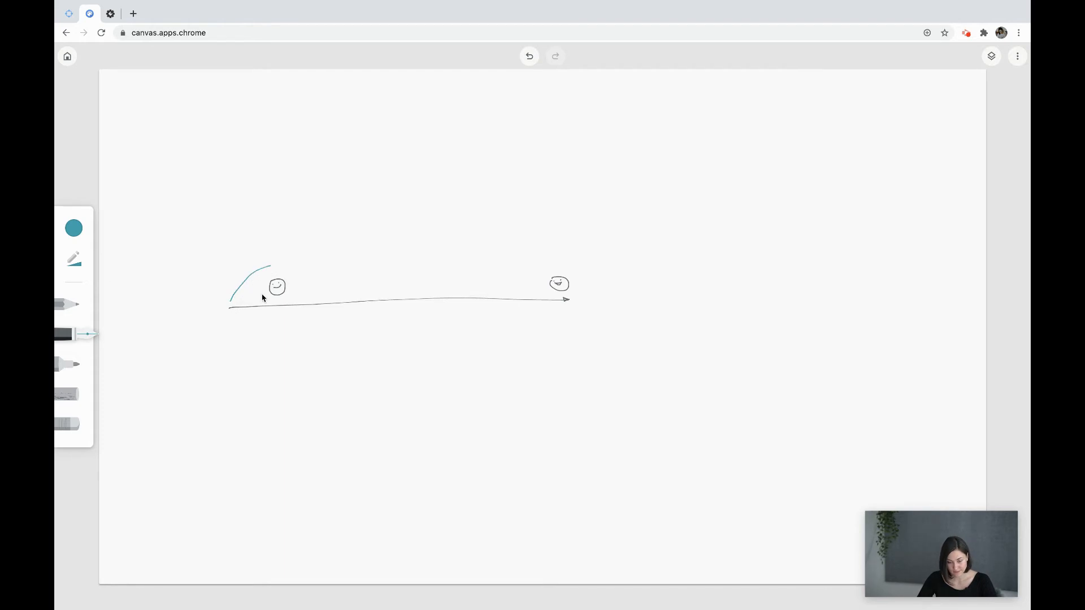
click(74, 227)
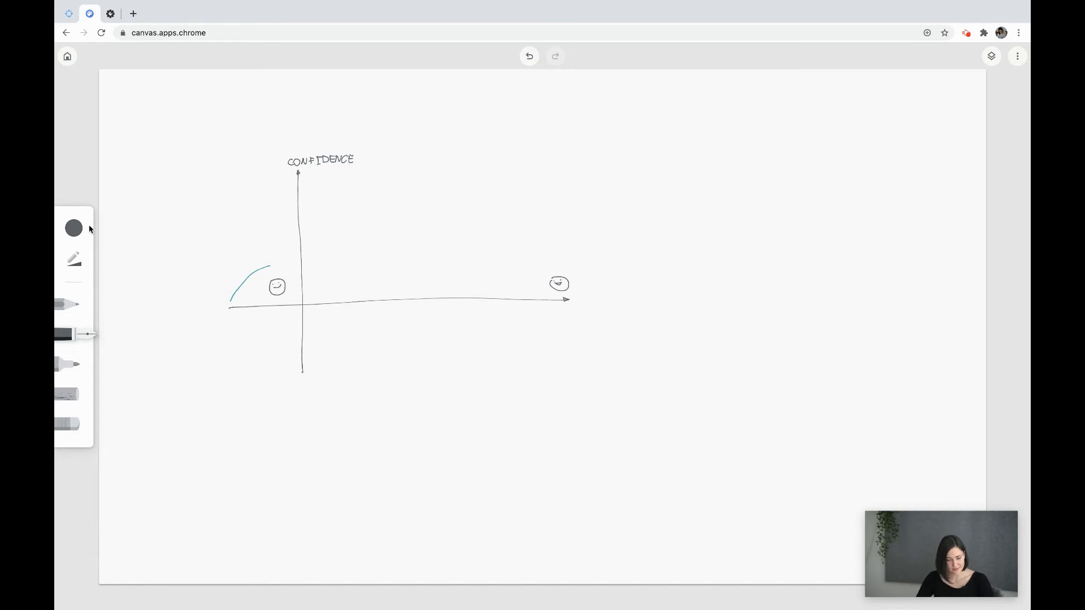
- Continue the curve in red dipping below the axis with scribbles, then rise back up in teal
click(73, 228)
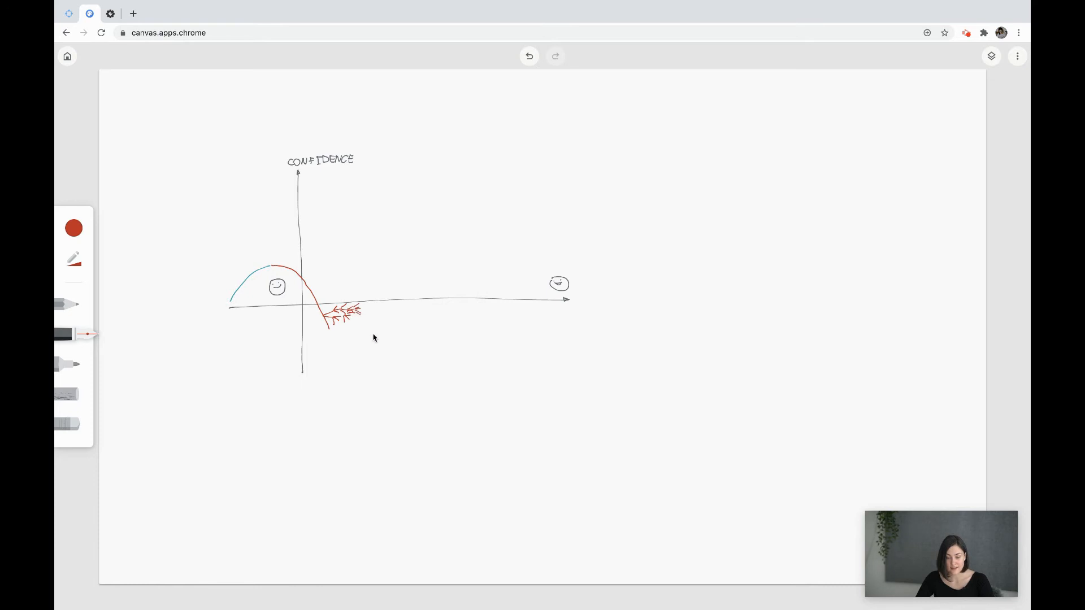
mouse_move(338, 334)
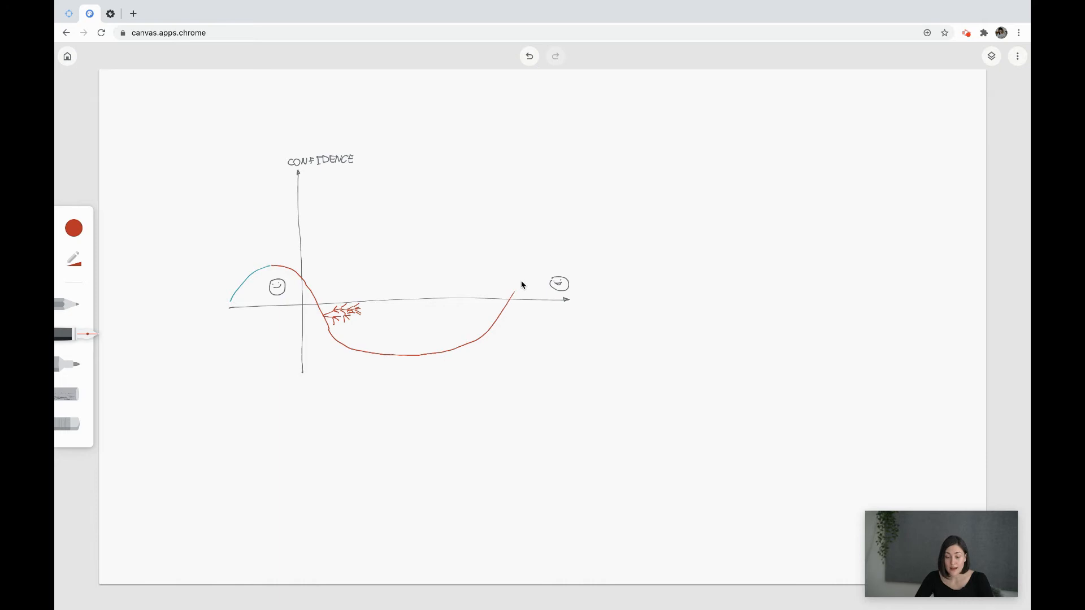
click(74, 228)
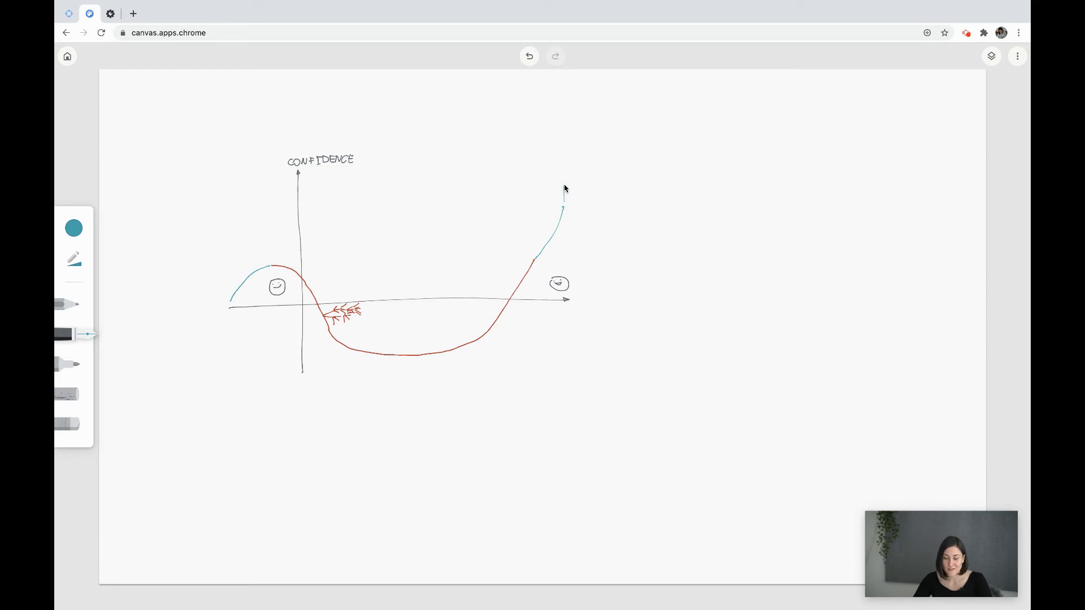
- Write JOB-READY in teal at the curve's end, add the straight teal arrow, then the grey ticked bar above
text(JOB-REAL)
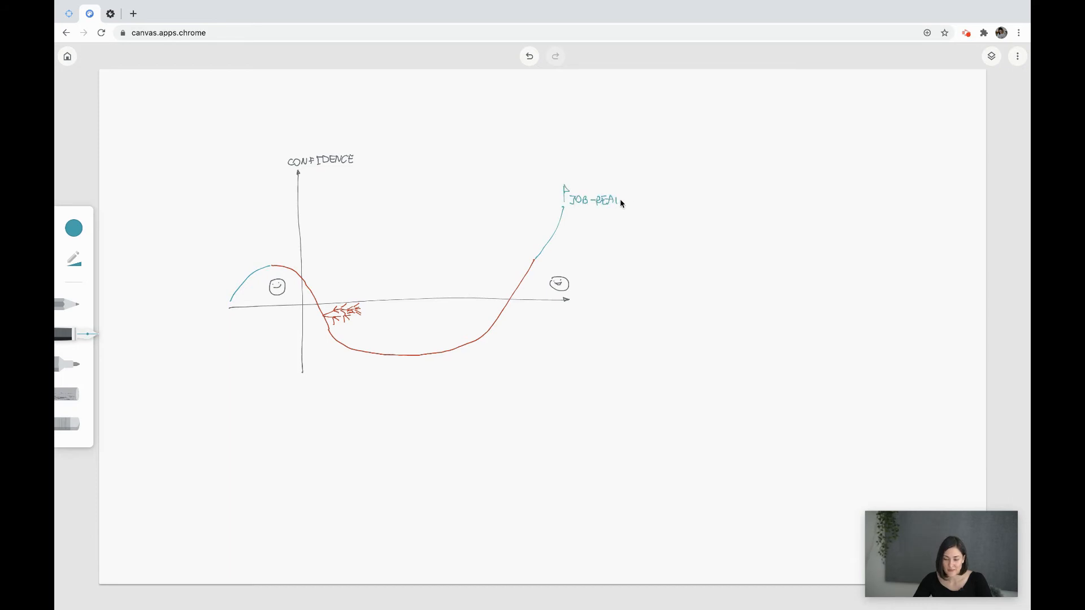
text(DY)
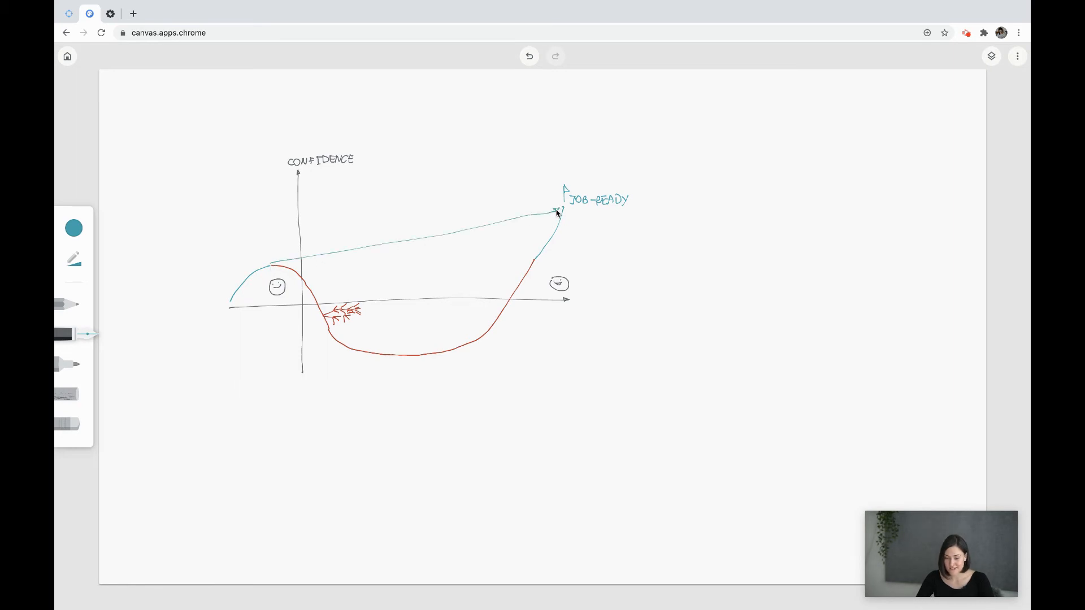
click(74, 227)
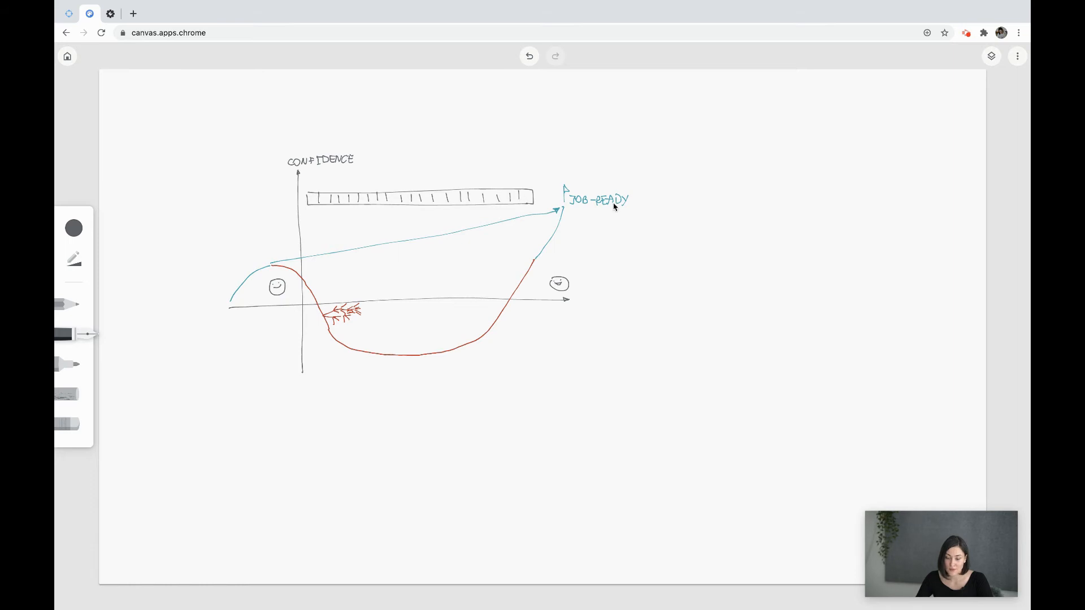
- Note 80% and 20% in teal near the arrows, then write BE in dark grey under the axis
click(73, 227)
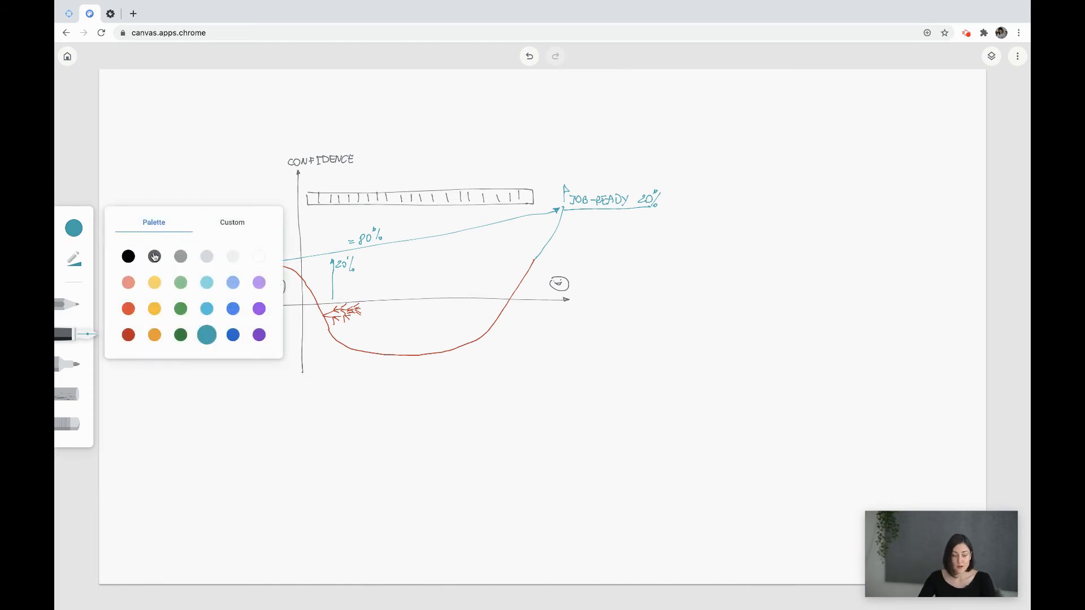
click(179, 257)
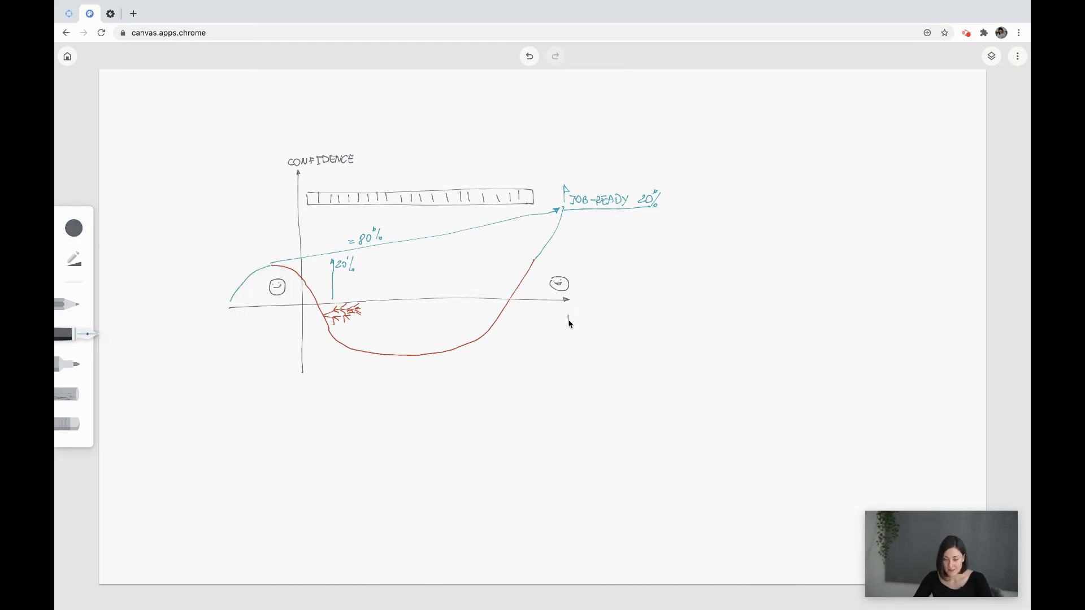
text(BE)
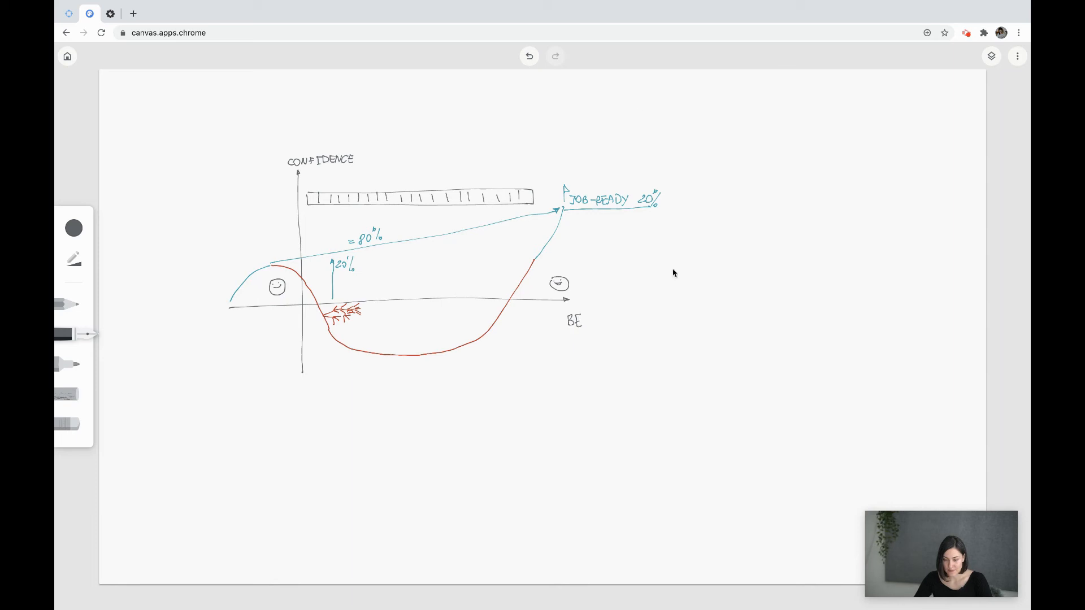
mouse_move(534, 124)
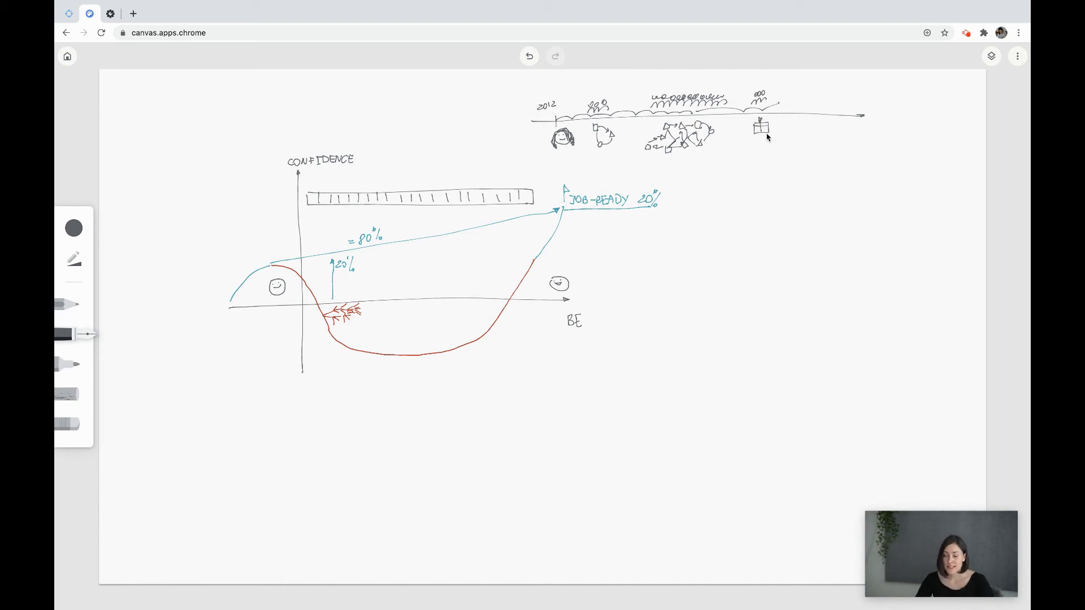
mouse_move(570, 286)
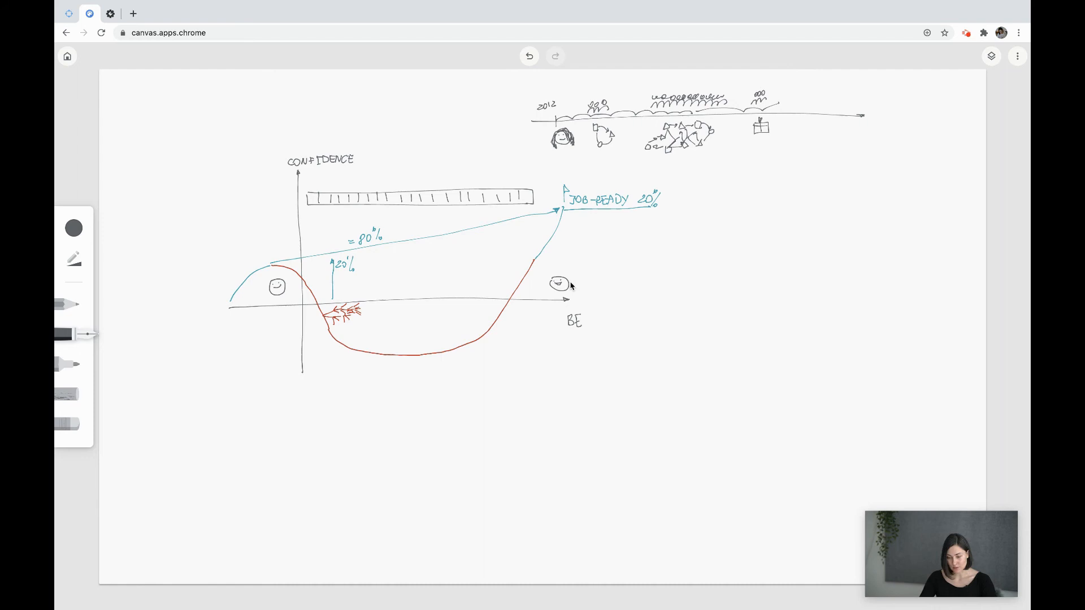
mouse_move(594, 276)
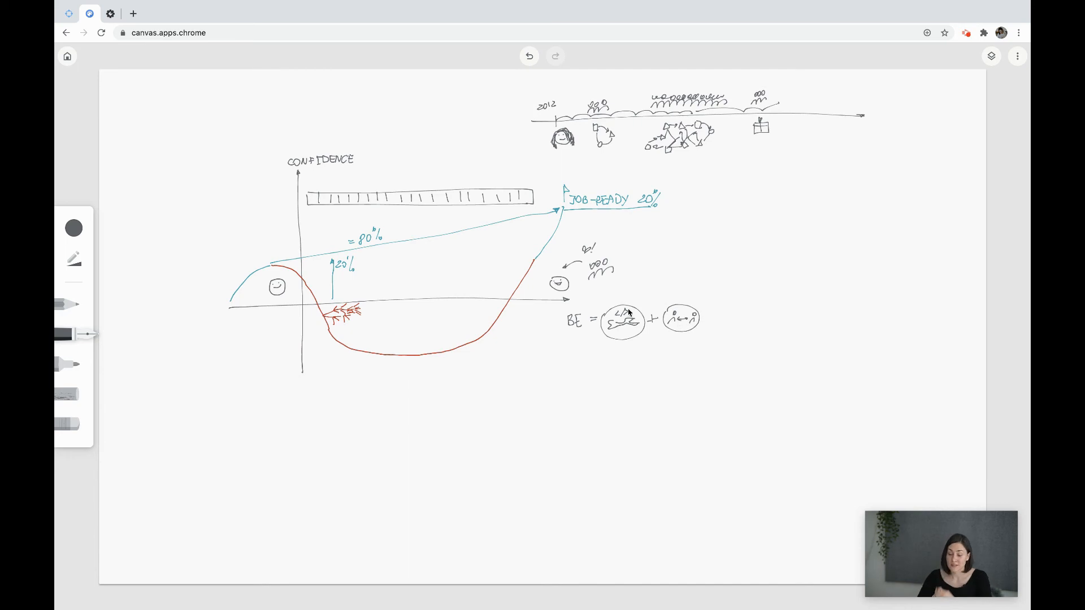
mouse_move(683, 329)
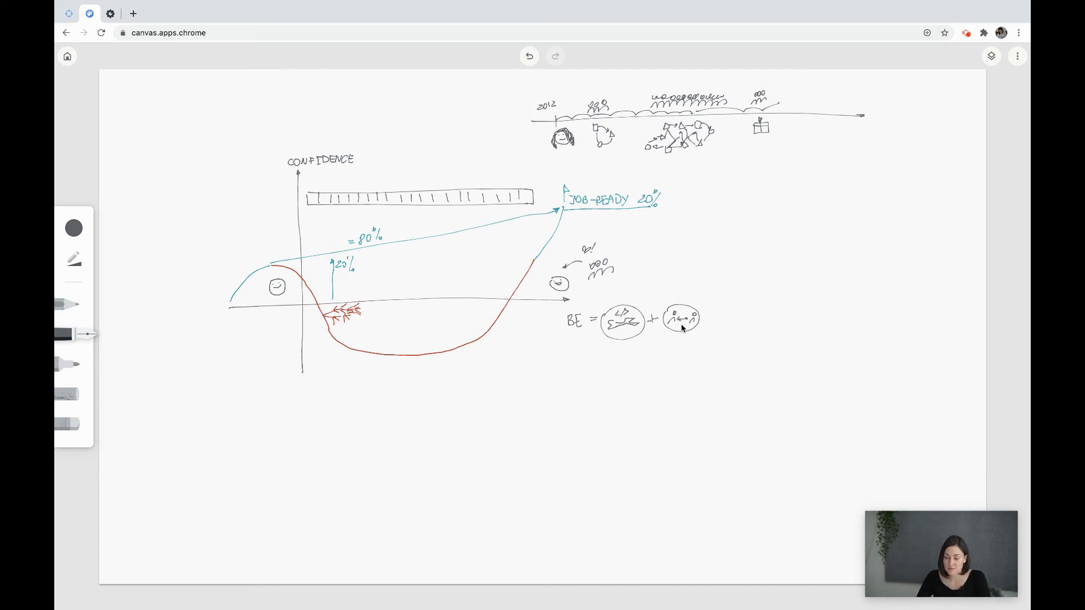
mouse_move(678, 322)
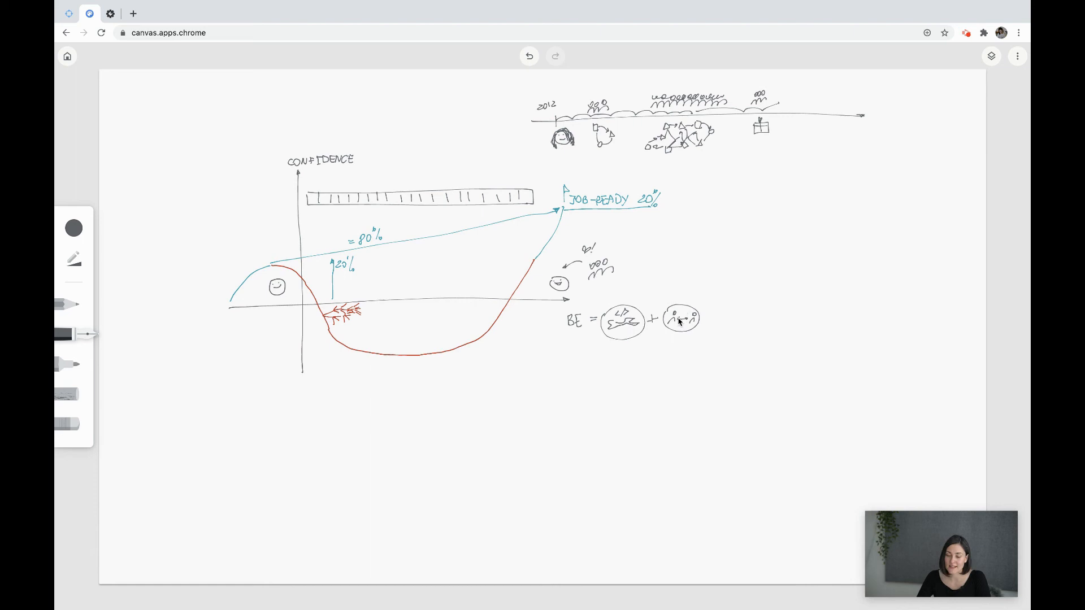
mouse_move(746, 99)
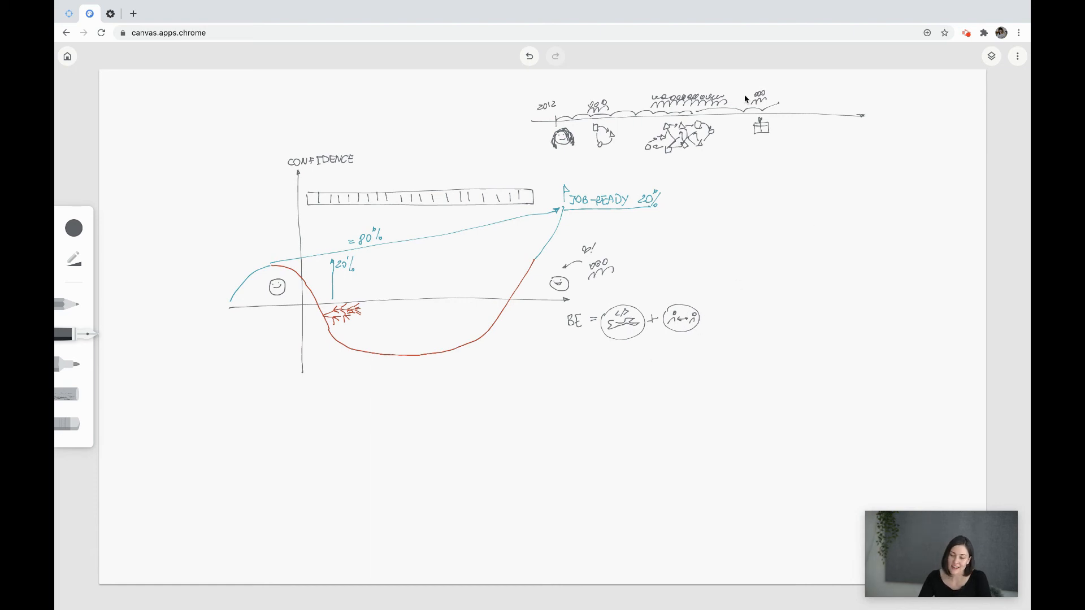
mouse_move(793, 147)
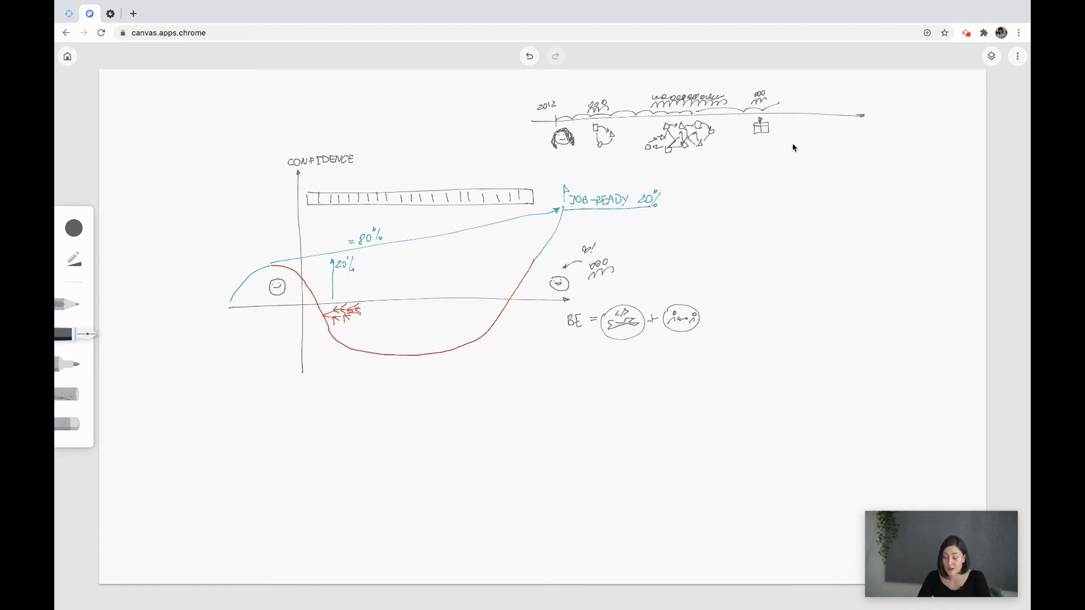
mouse_move(756, 138)
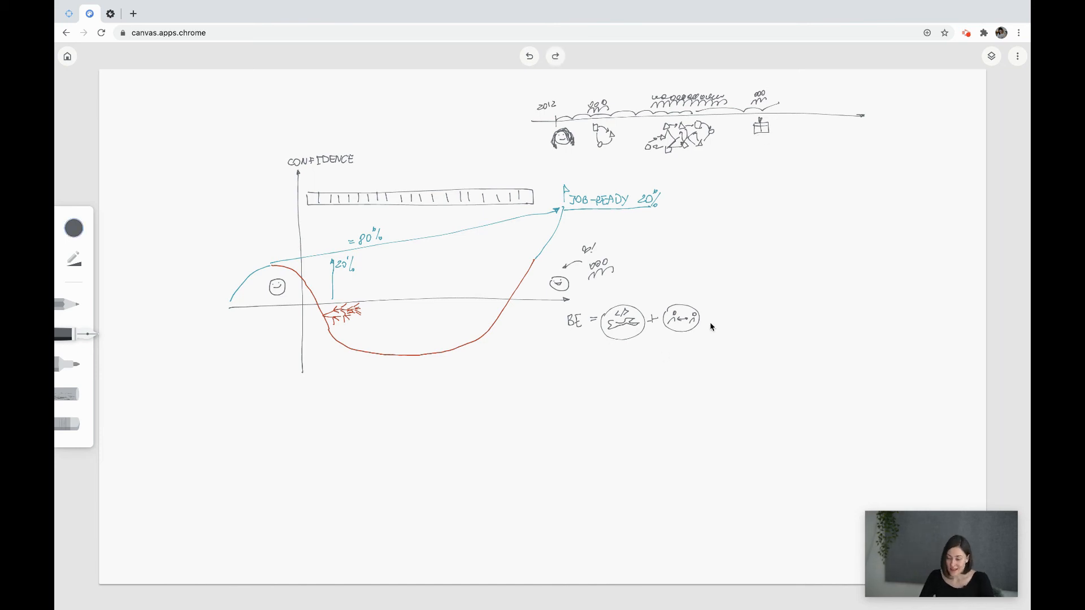
mouse_move(313, 195)
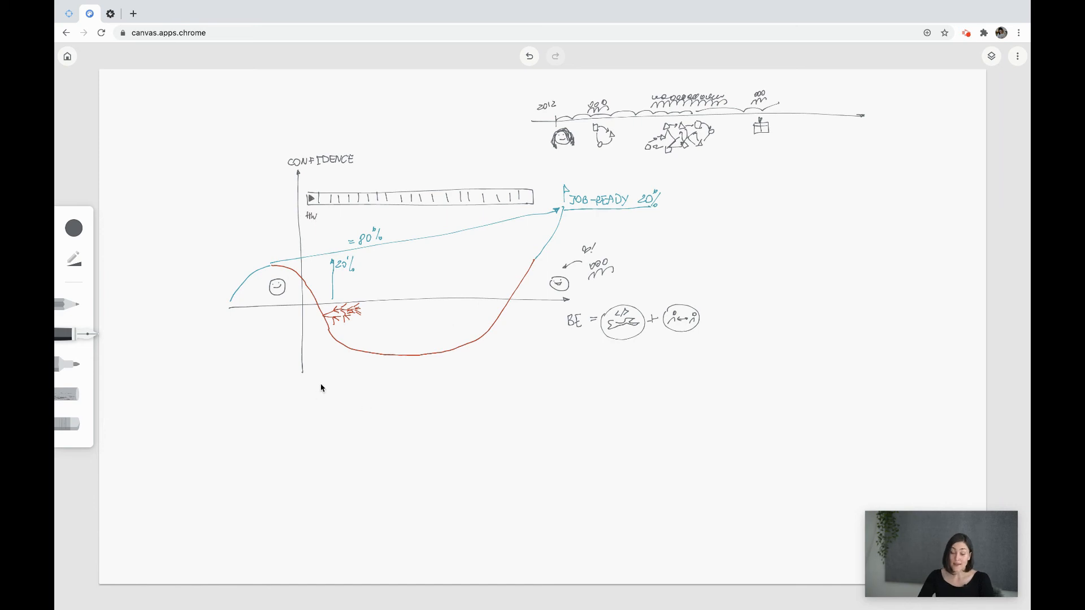
mouse_move(313, 383)
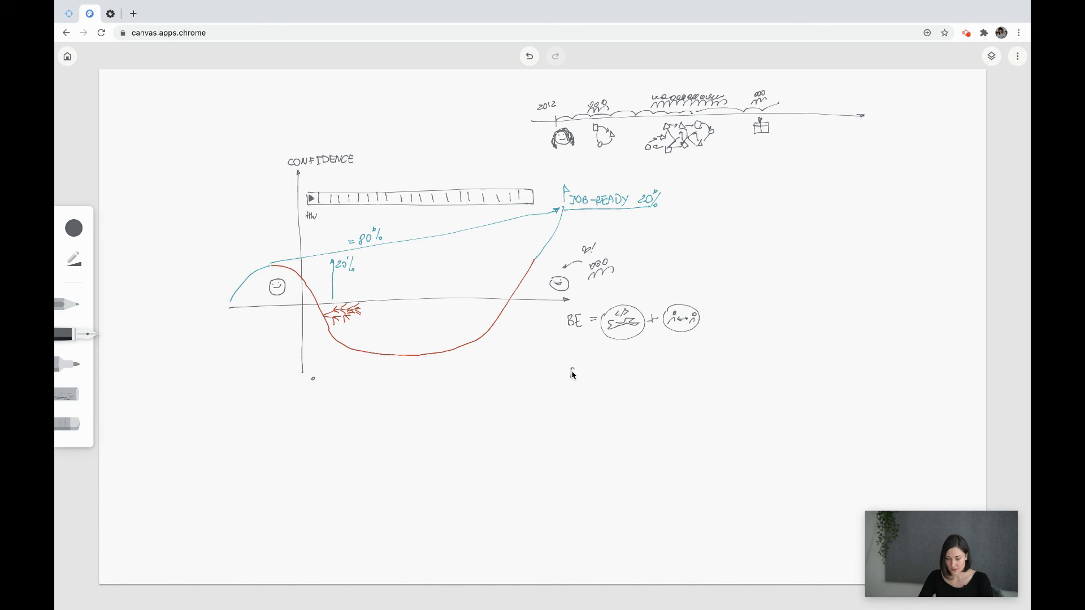
- Handwrite PROD-READY under the BE equation and mark the bar's left end with a small arrow
text(PROD-READY)
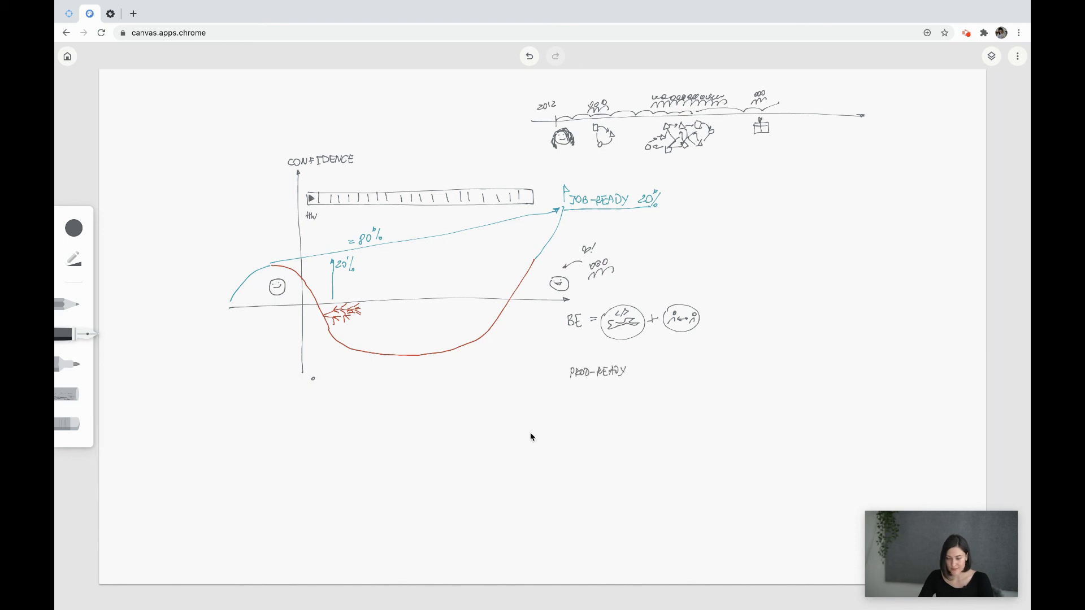
mouse_move(315, 217)
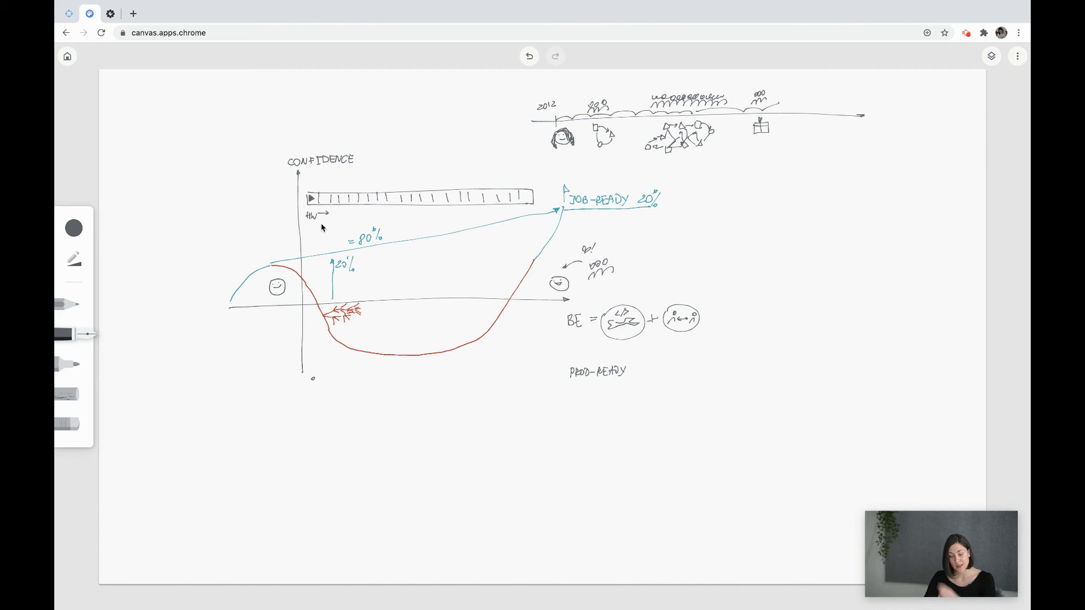
mouse_move(603, 292)
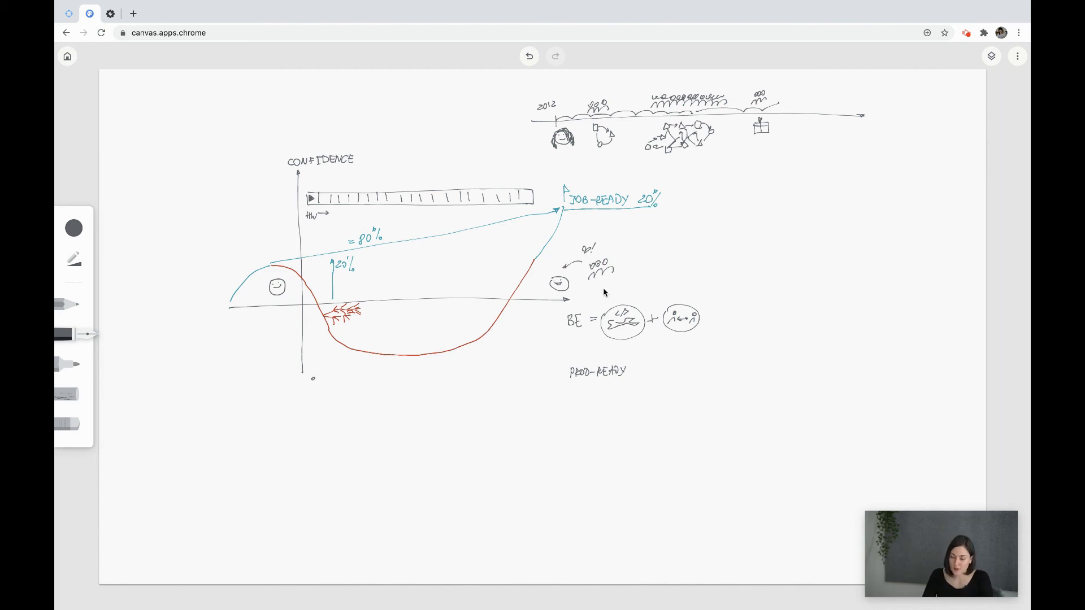
mouse_move(690, 320)
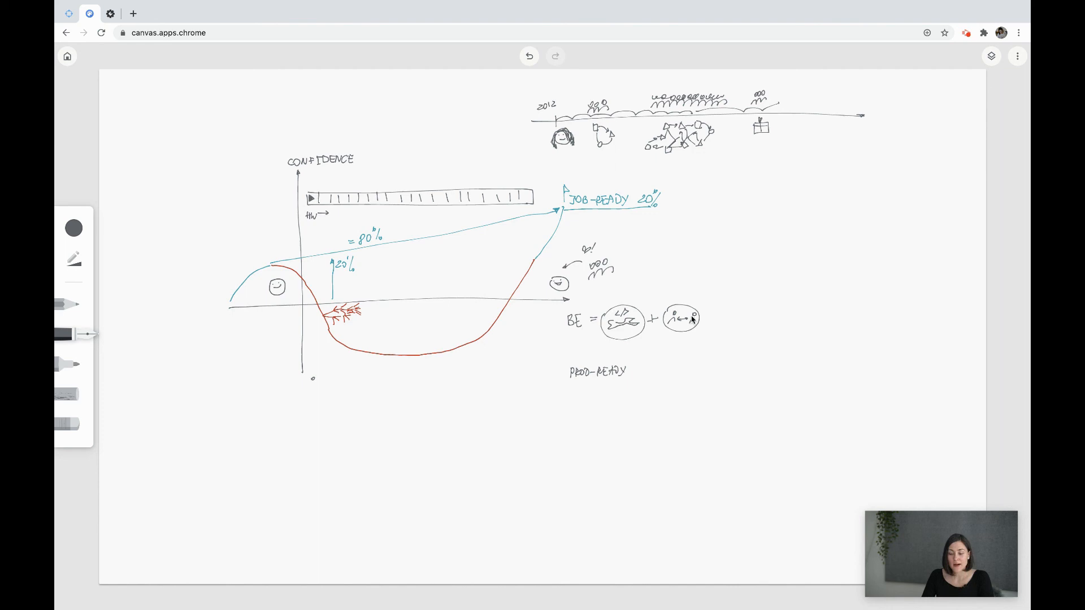
mouse_move(695, 336)
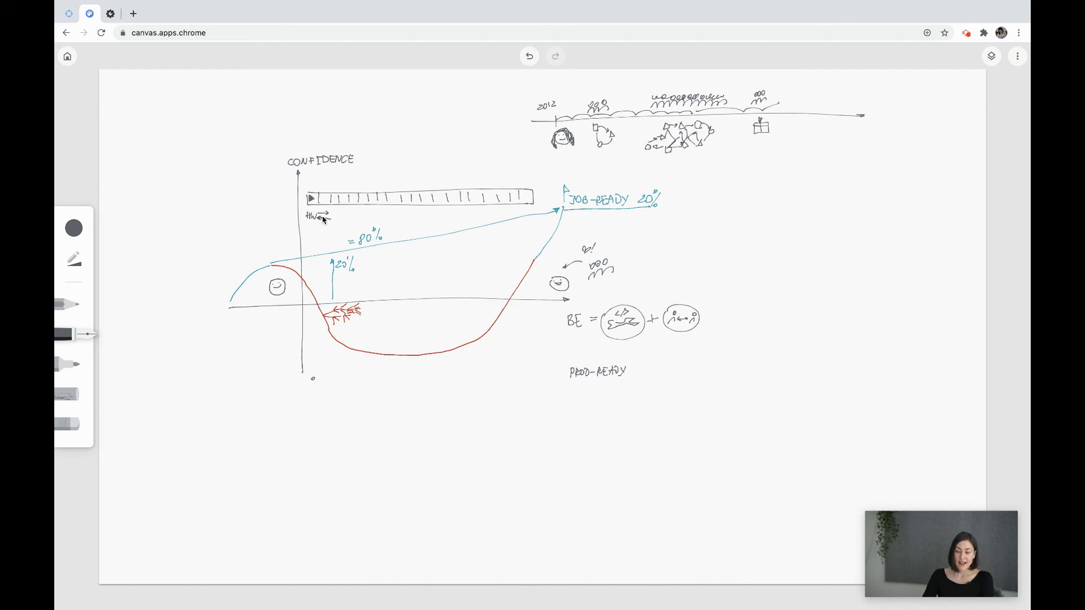
mouse_move(223, 309)
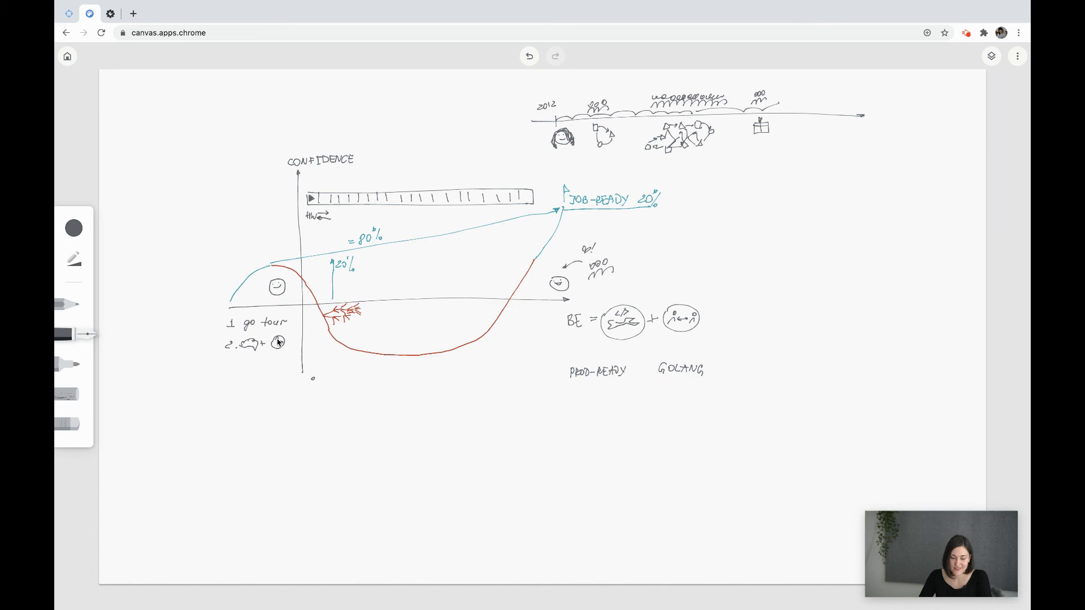
mouse_move(517, 195)
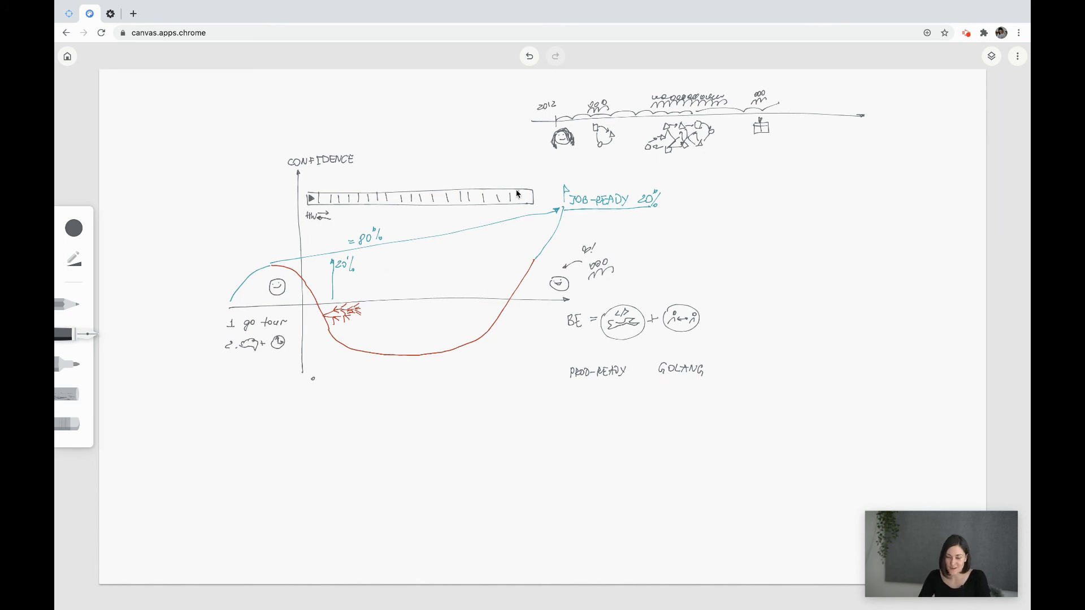
mouse_move(552, 189)
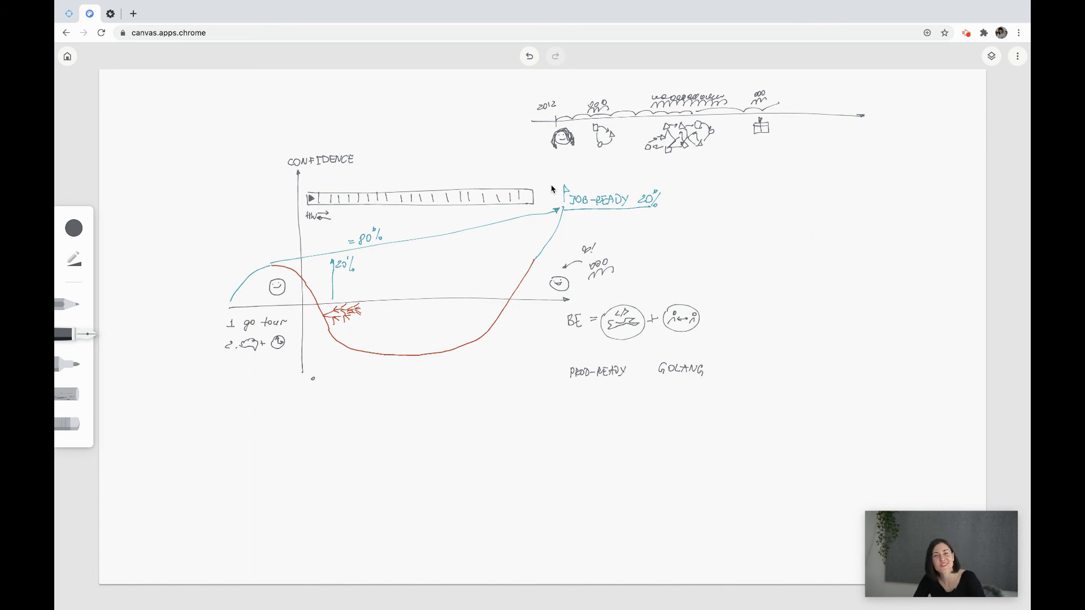
mouse_move(359, 207)
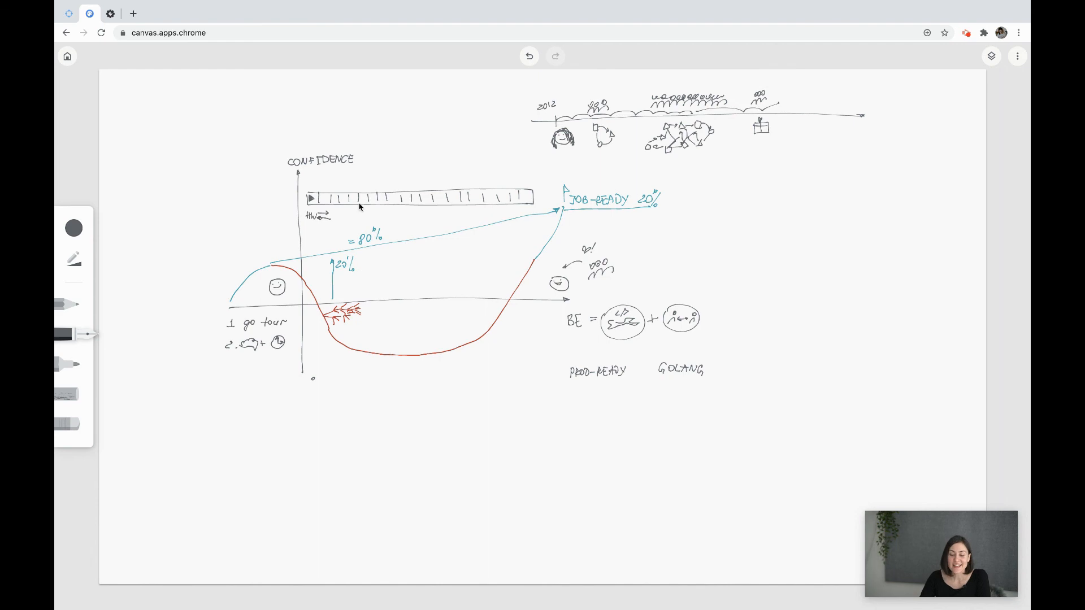
mouse_move(340, 211)
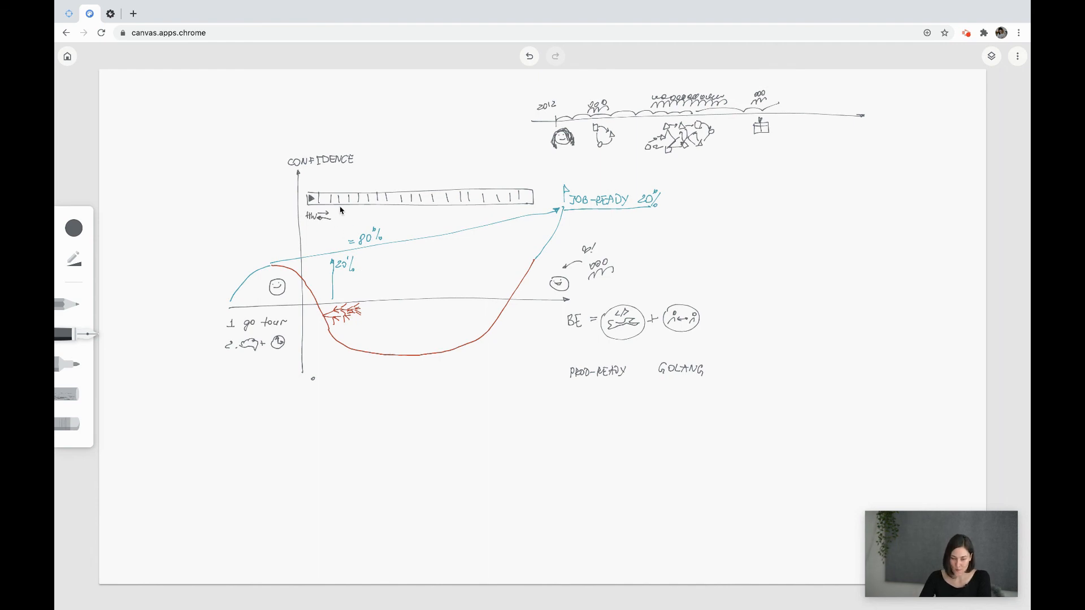